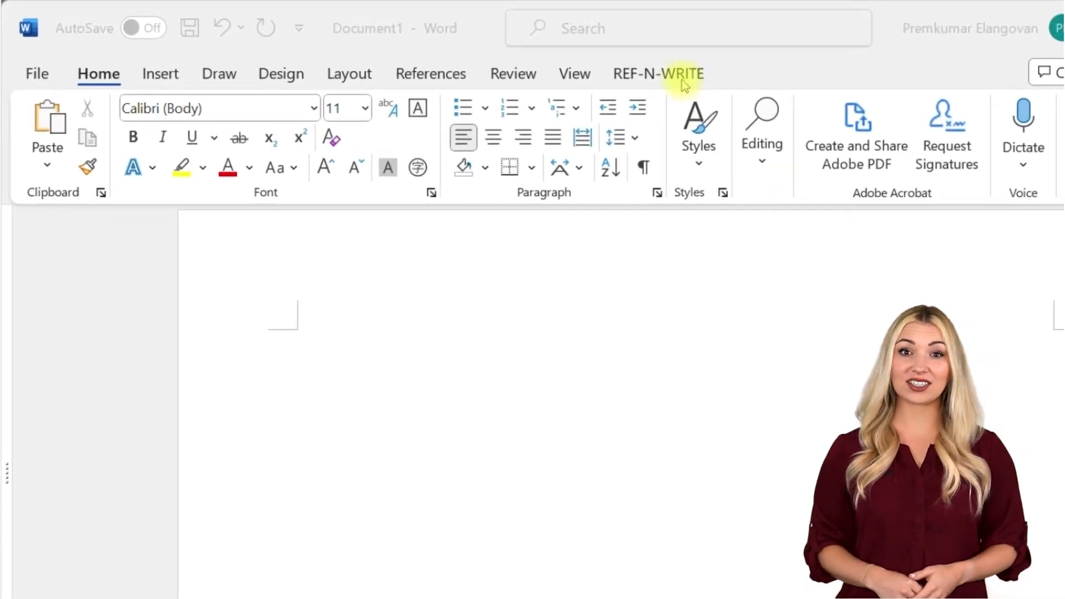
Show the REF-N-WRITE ribbon and open the Academic Phrase Bank pane beside the breast cancer document
{"action": "left_click", "coordinate": [657, 73]}
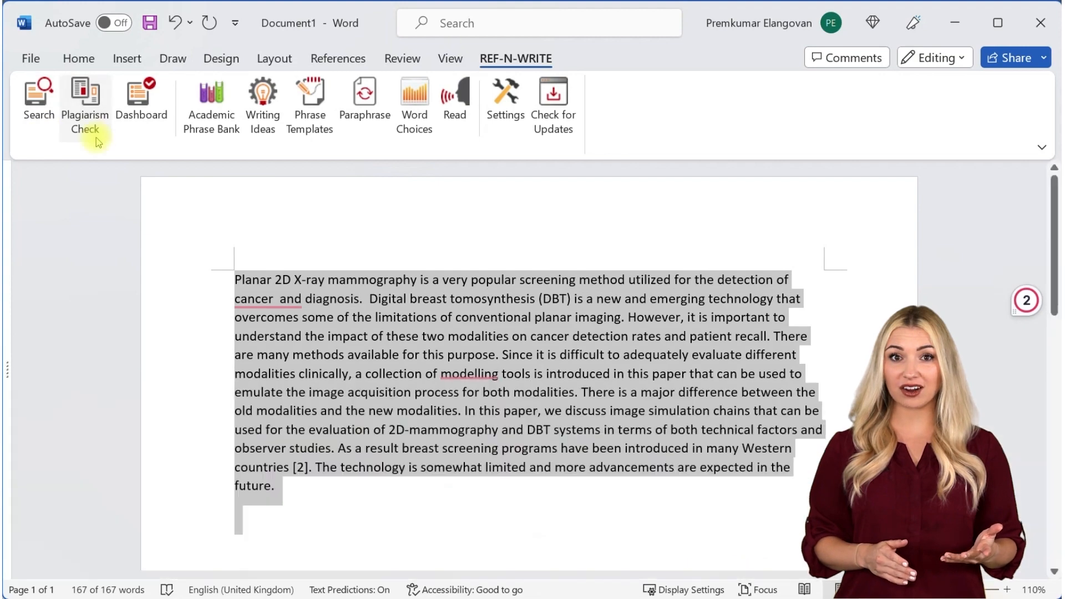
{"action": "left_click", "coordinate": [365, 102]}
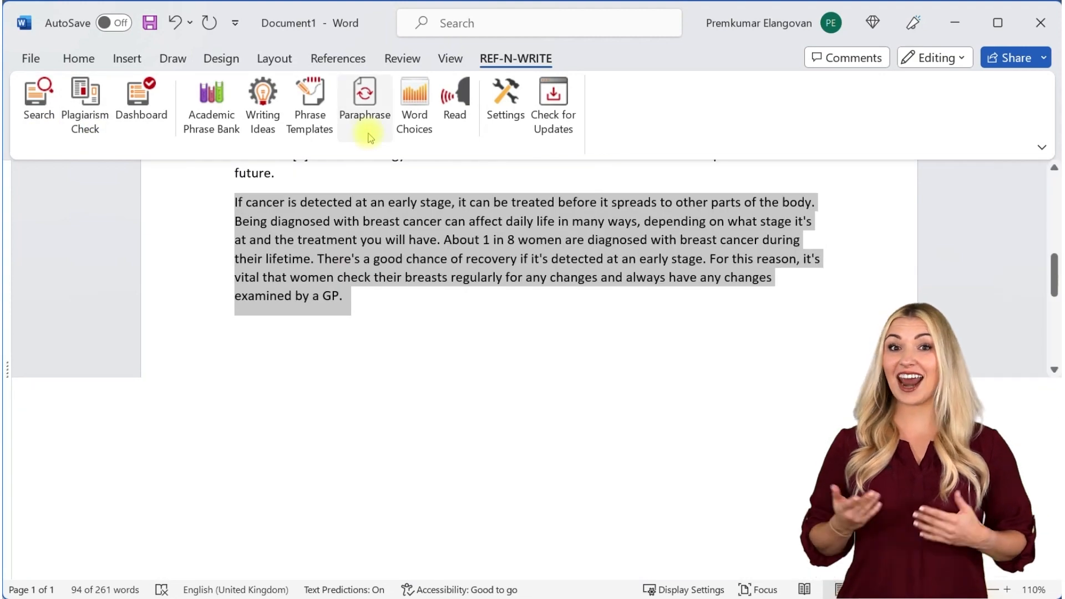
{"action": "left_click", "coordinate": [210, 105]}
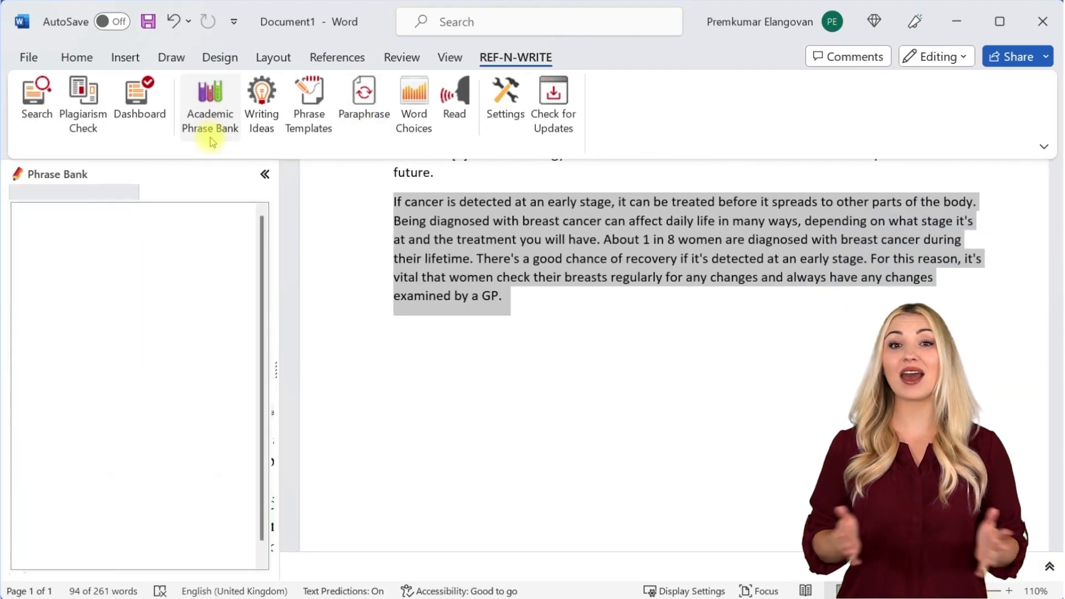
Expand the Literature Review category in the Phrase Bank to list topics like recent literature
{"action": "left_click", "coordinate": [209, 102]}
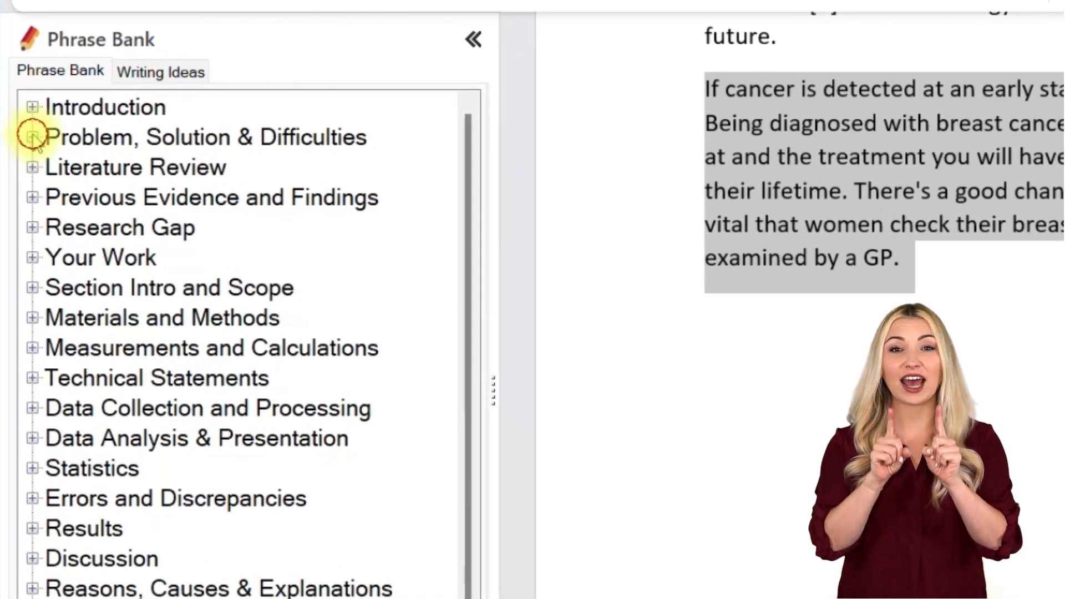
{"action": "left_click", "coordinate": [31, 137]}
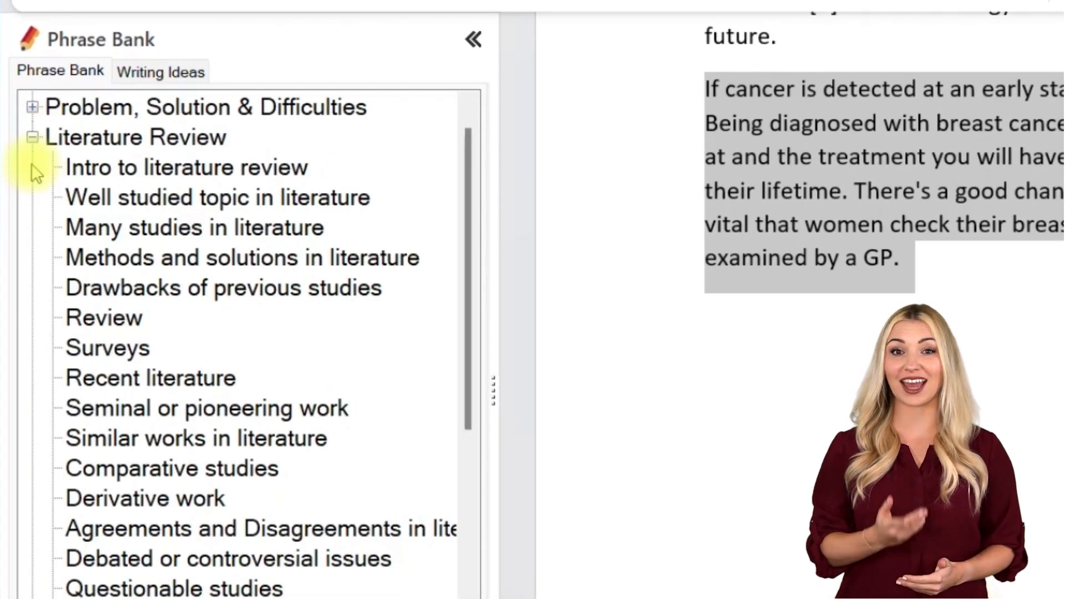